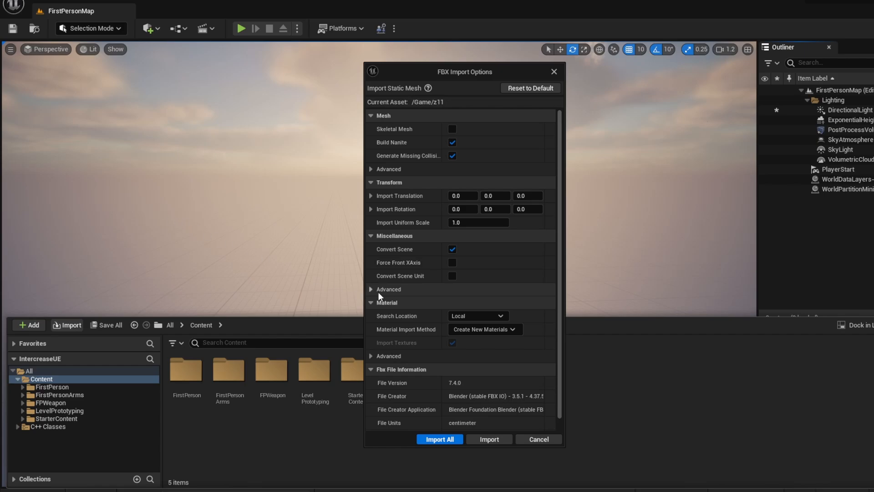
# Import the Blender FBX as a static mesh with Create New Materials via Import All
pyautogui.click(439, 439)
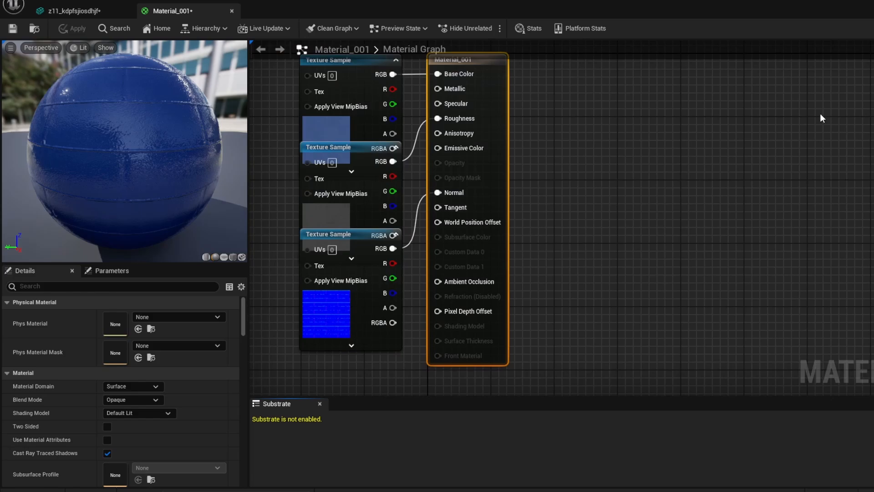